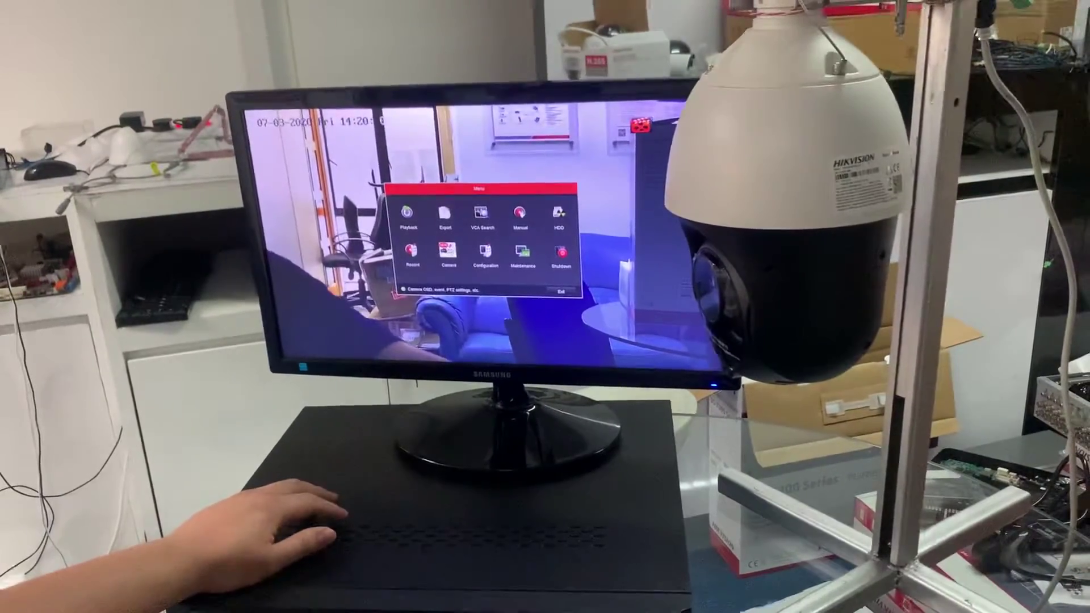
Open Camera Management from the Main Menu to list the added IP cameras and addresses.
{"action": "left_click", "coordinate": [445, 252]}
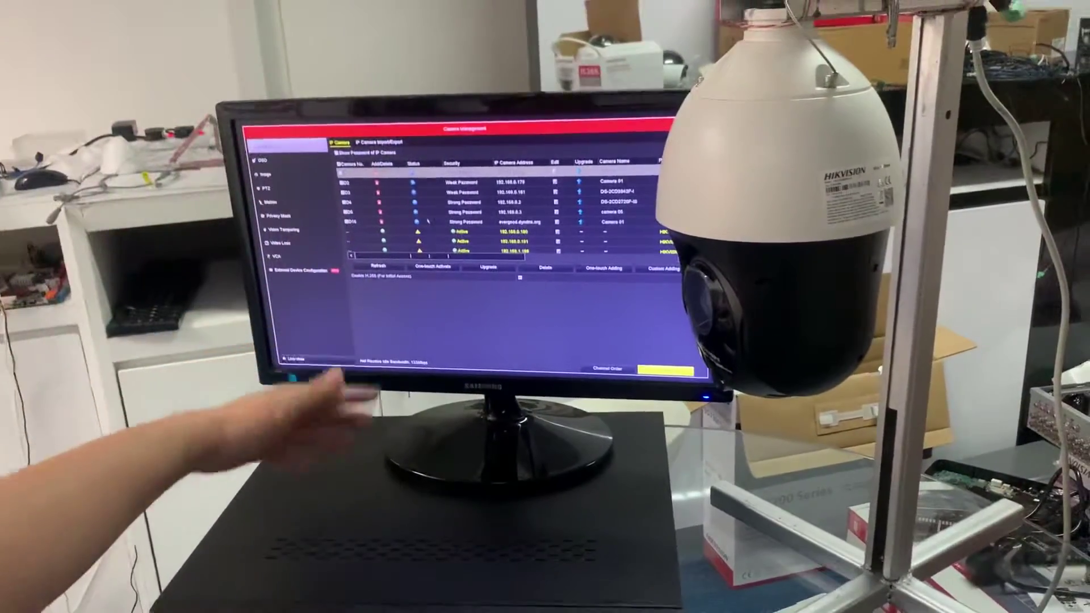